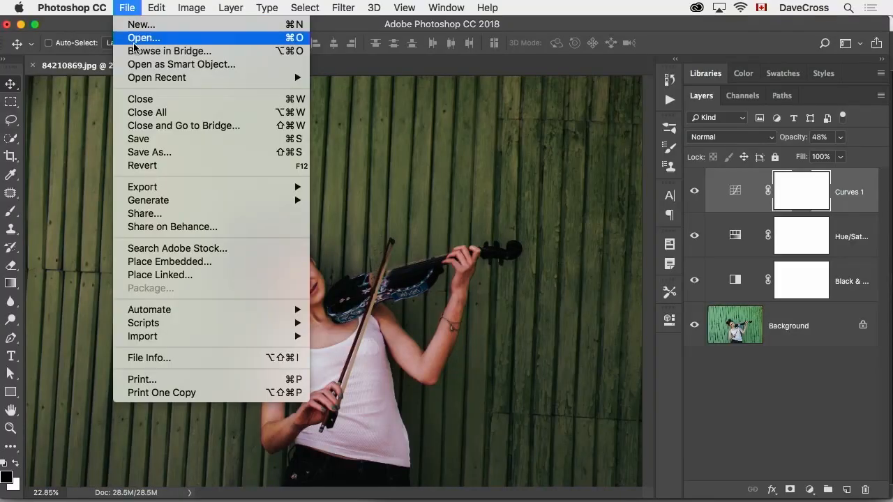
mouse_move(142, 187)
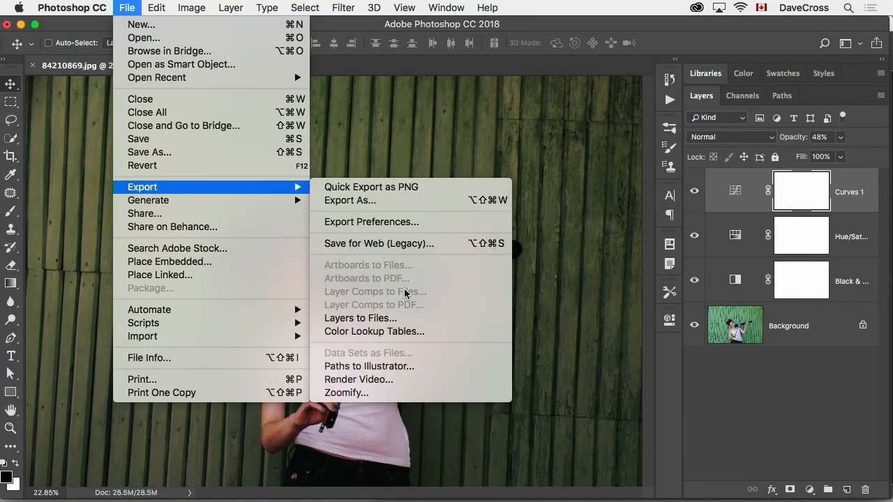
mouse_move(374, 332)
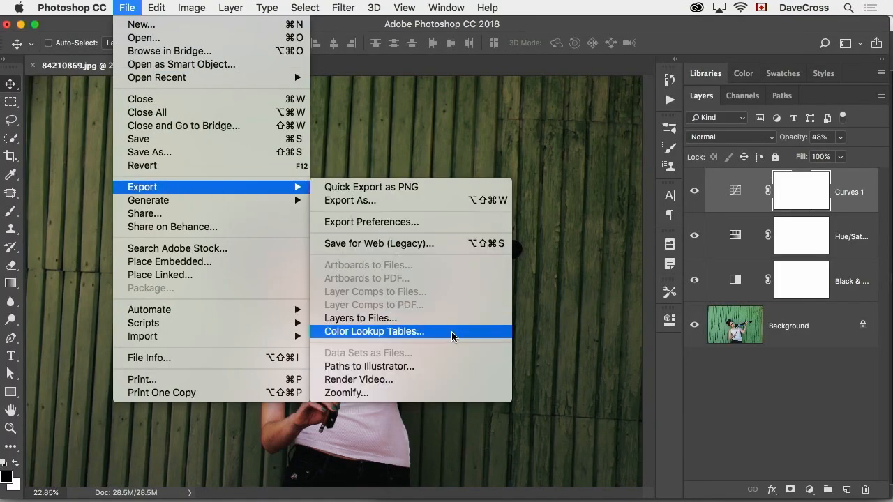
Bring up the Export Color Lookup Tables dialog from the File > Export menu.
left_click(374, 332)
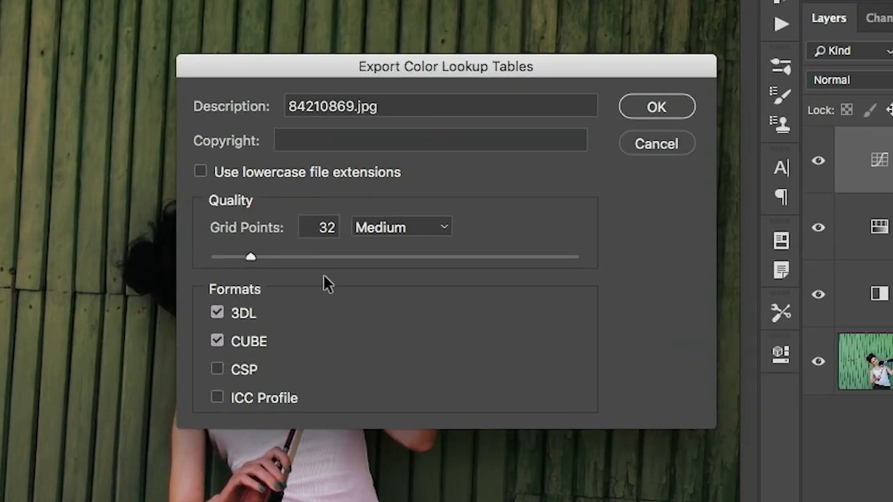
mouse_move(244, 340)
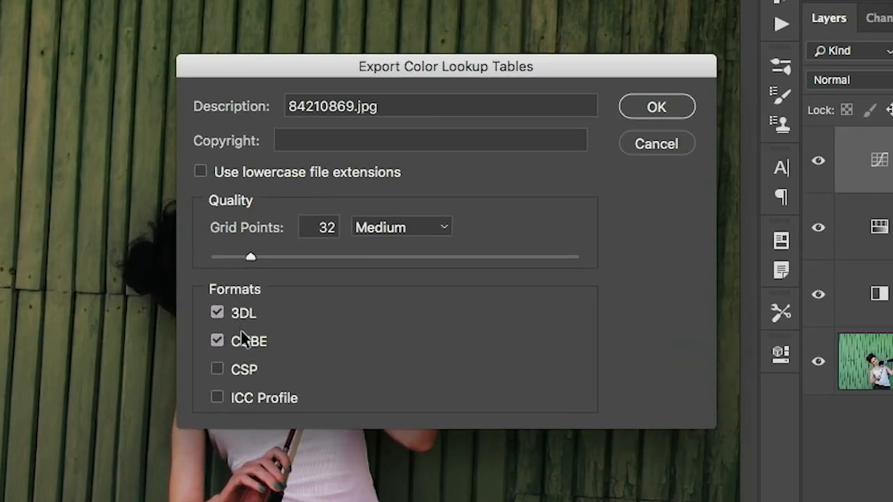
mouse_move(240, 379)
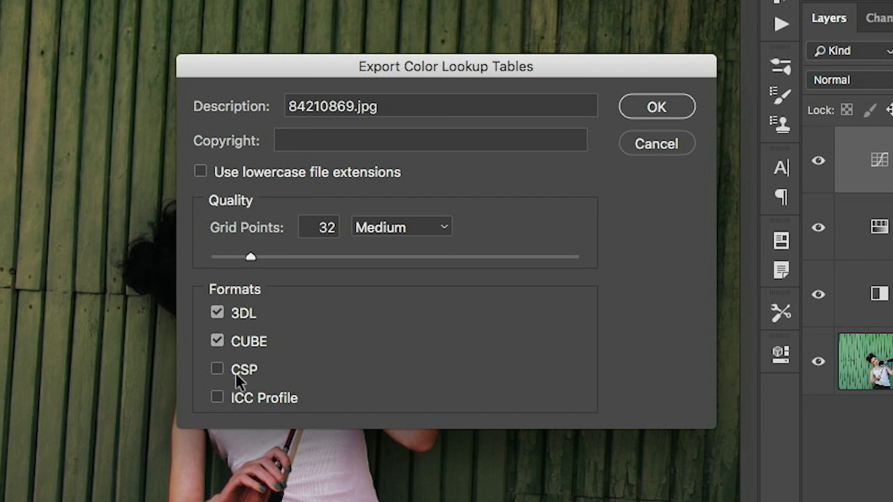
mouse_move(315, 266)
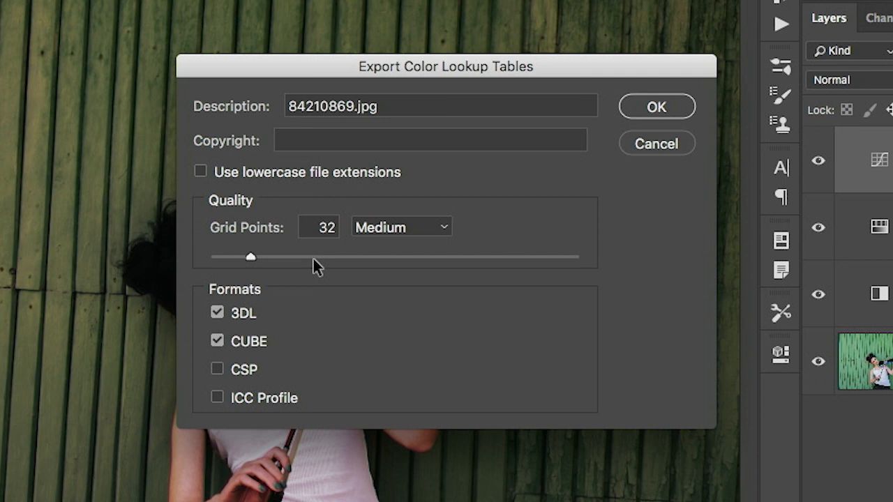
mouse_move(565, 87)
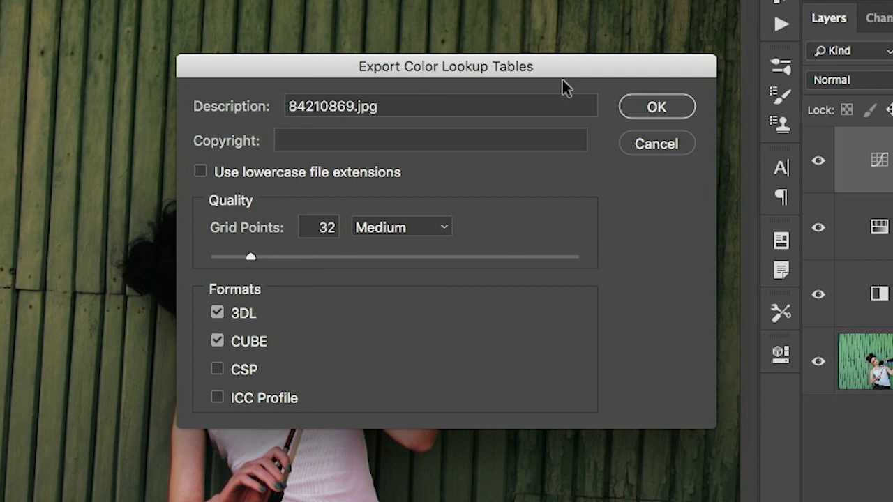
Accept the export with 3DL and CUBE checked, Medium quality, 32 grid points.
left_click(656, 106)
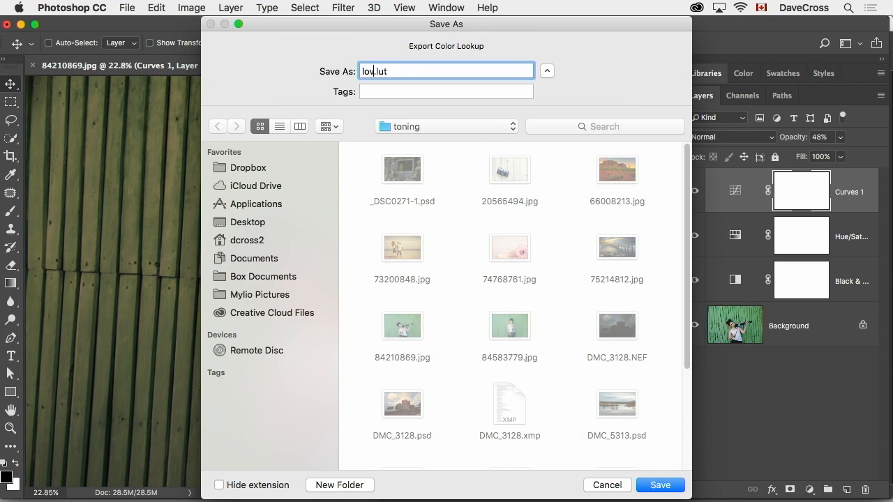
Finish naming the lookup table files 'lovely' for saving in the toning folder.
type("ely")
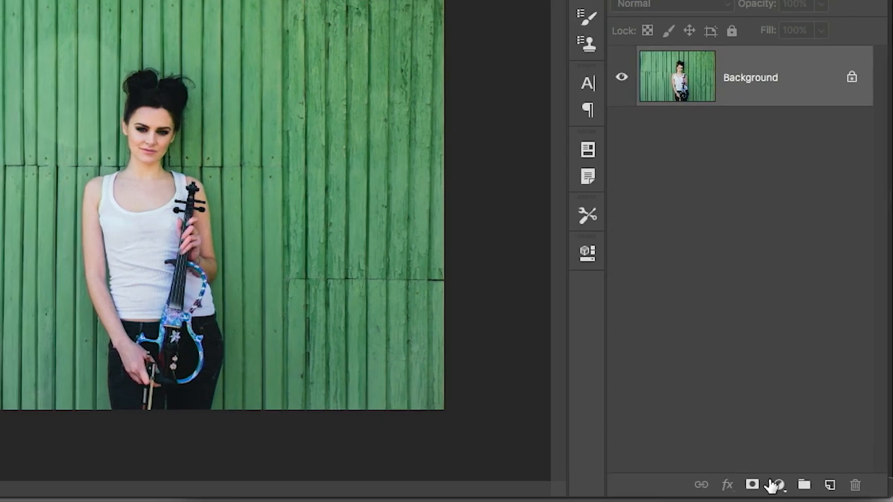
Add a Color Lookup adjustment layer and load lovely.3DL to tone the second photo.
left_click(766, 484)
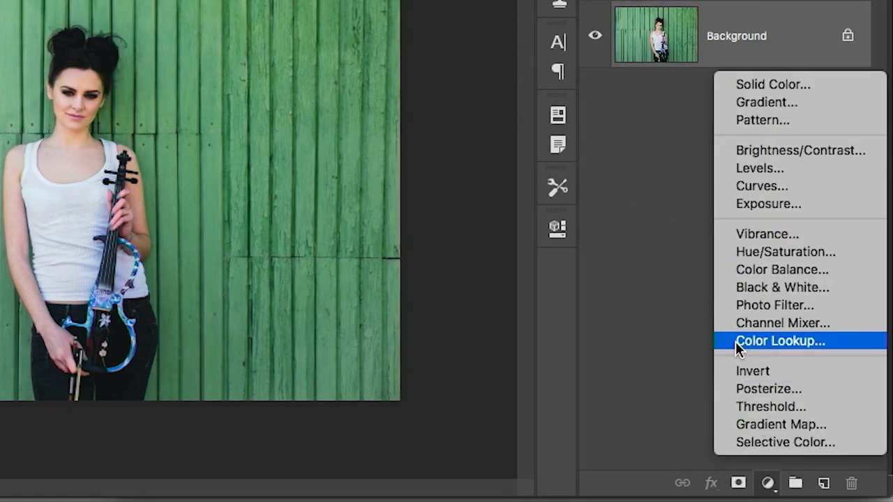
left_click(779, 340)
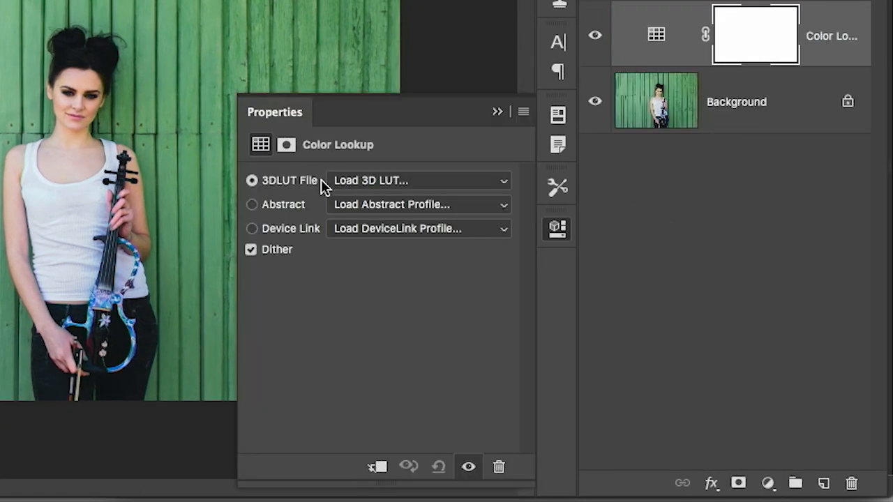
left_click(418, 180)
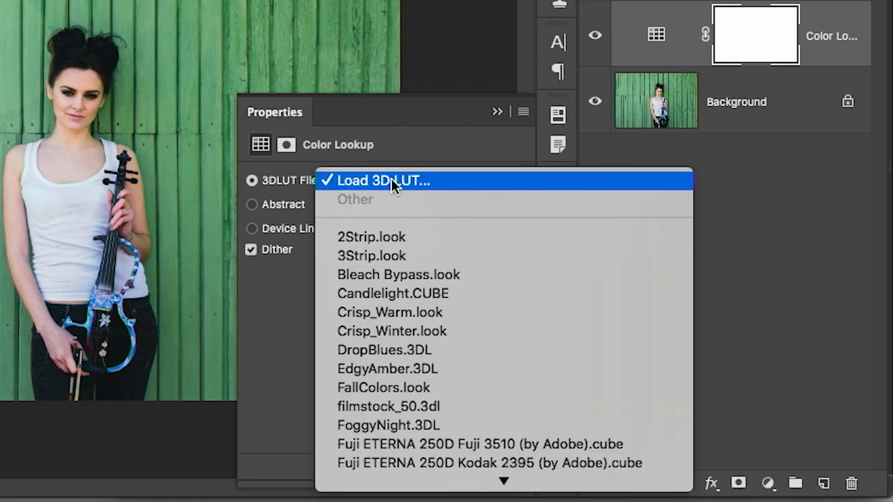
left_click(382, 181)
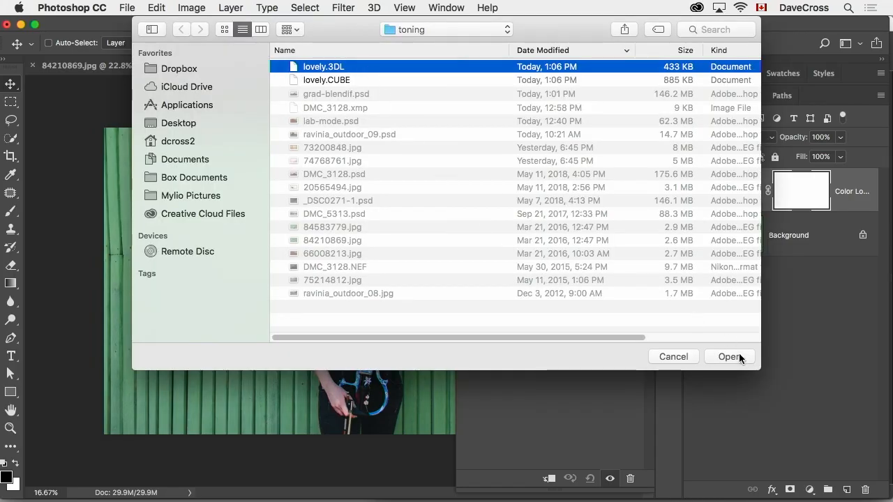
left_click(730, 357)
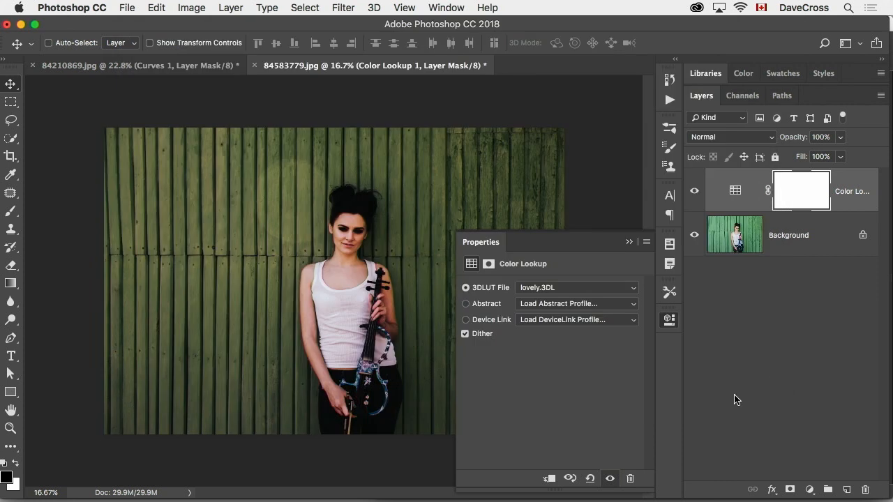